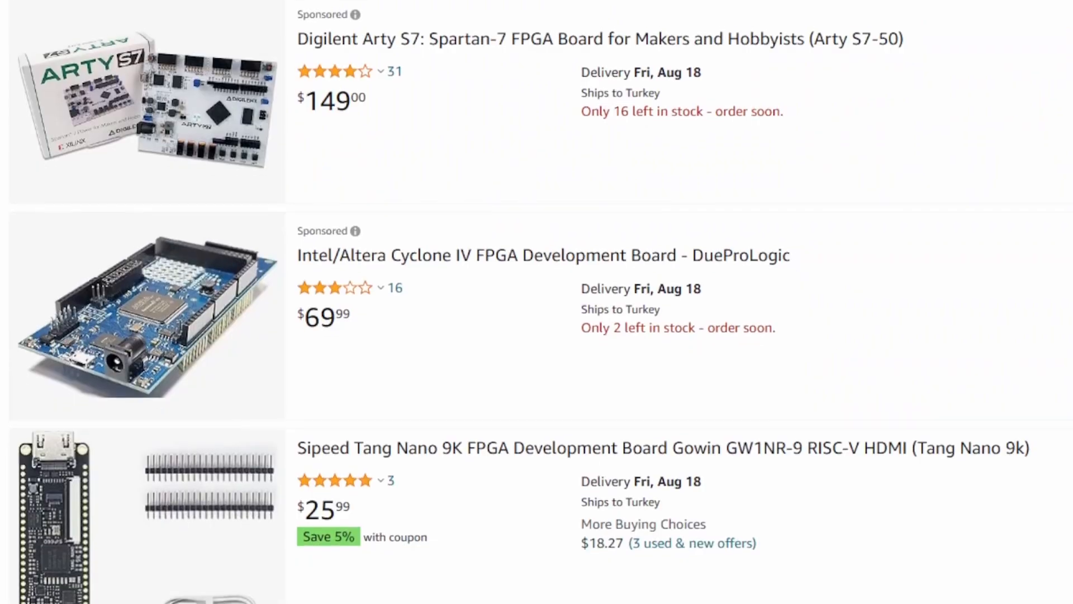
pyautogui.scroll(-3)
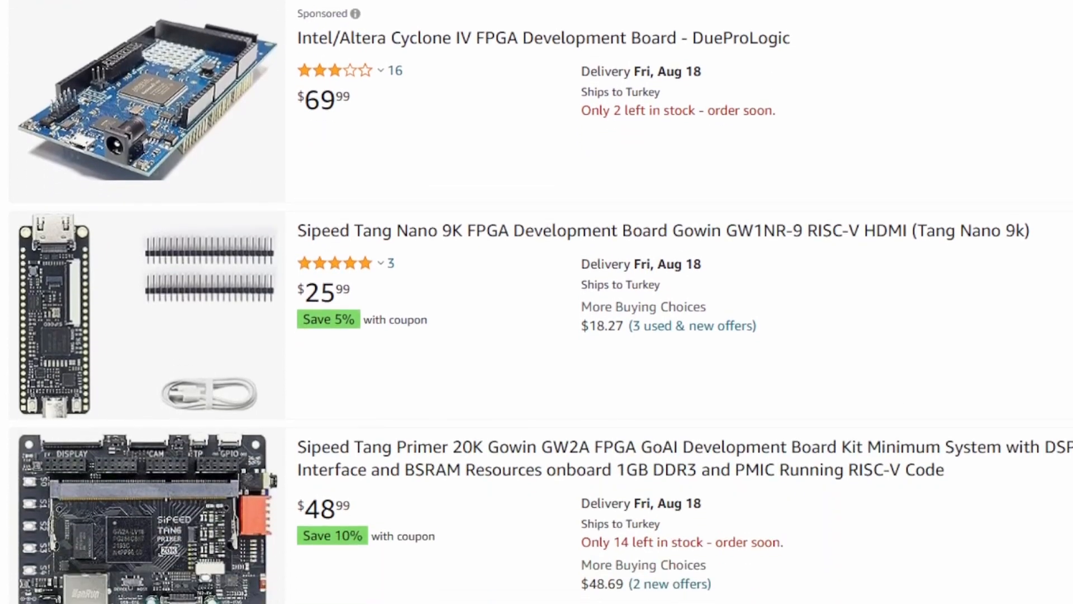
pyautogui.scroll(-3)
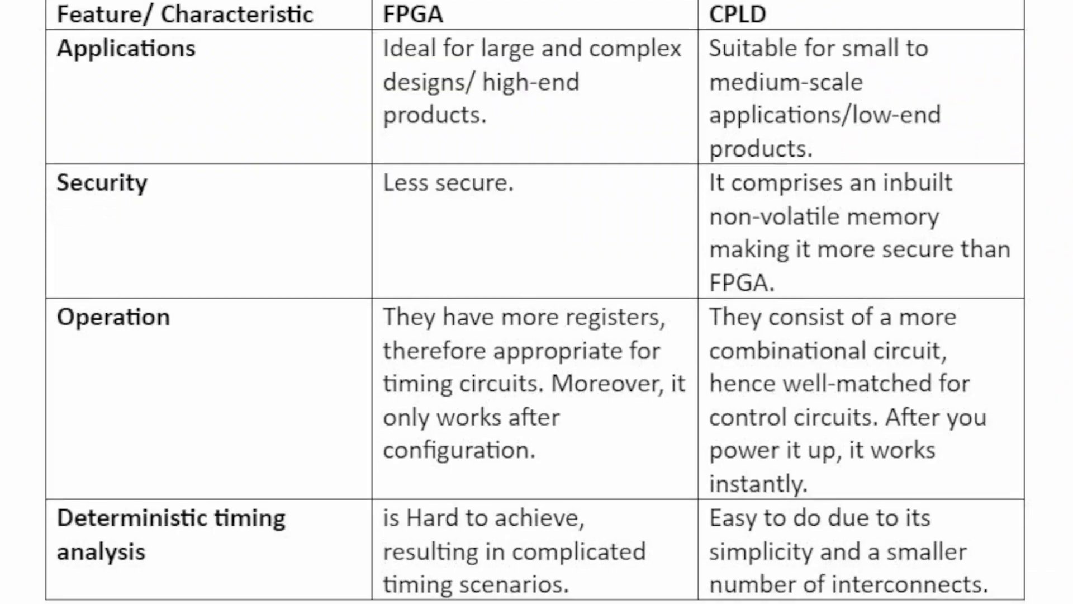
pyautogui.scroll(-3)
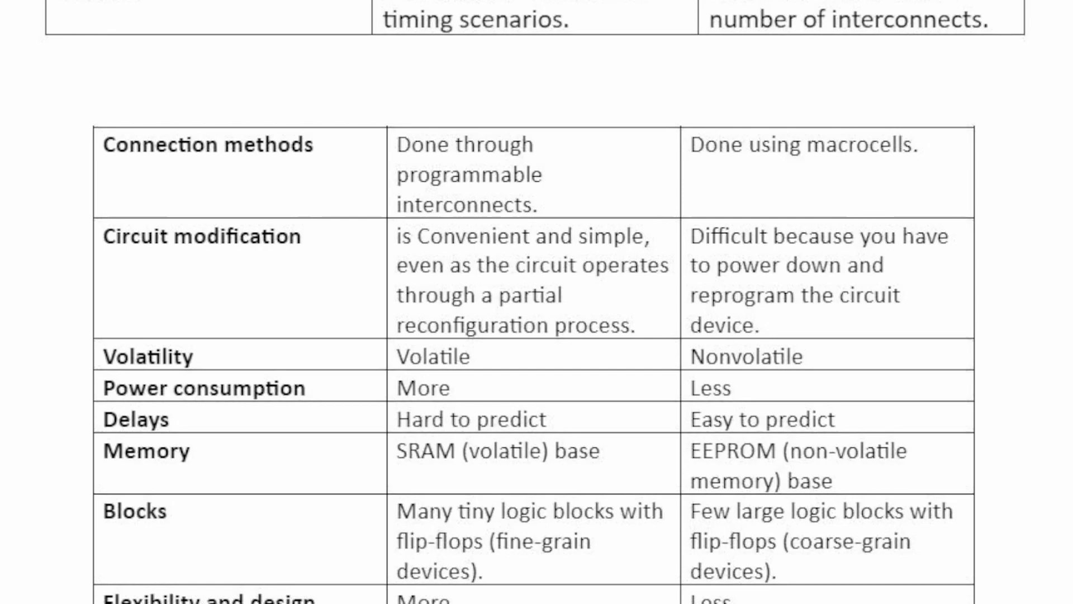
pyautogui.scroll(-3)
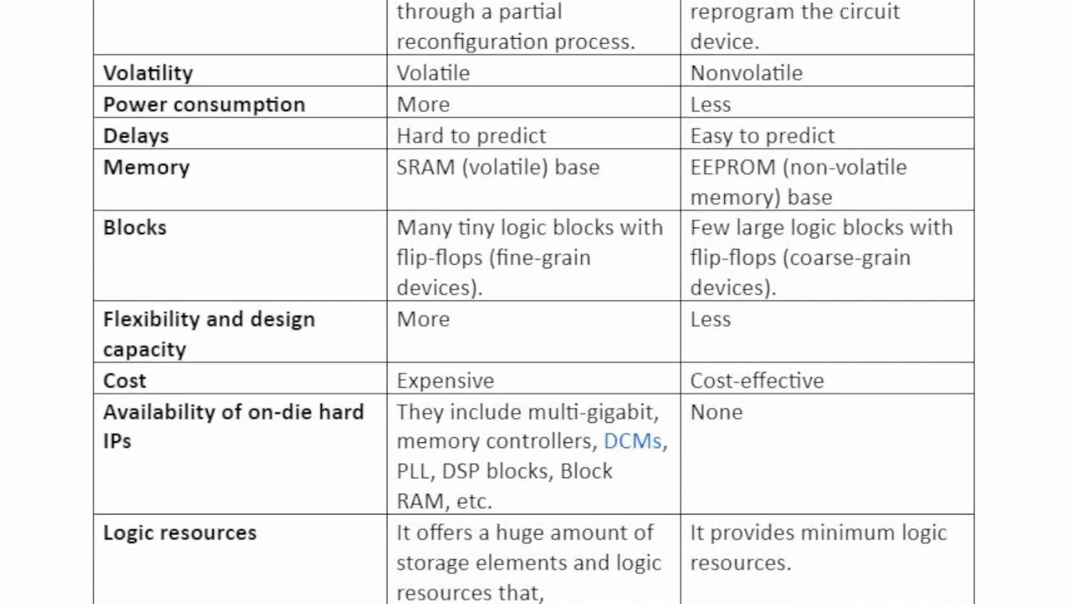